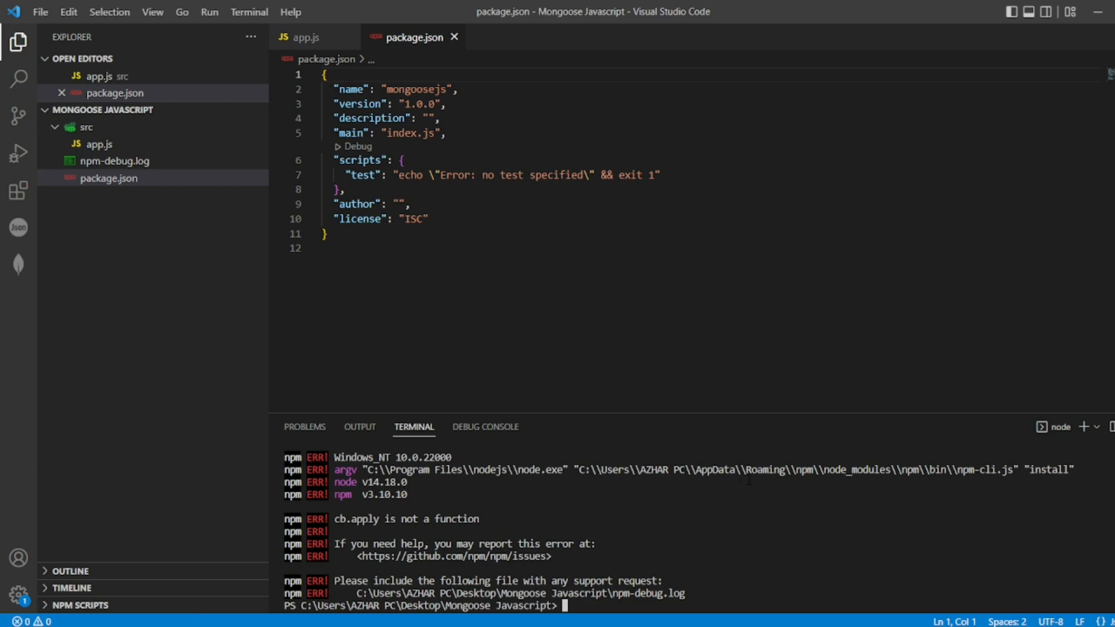
Permanently delete the npm folder from AppData\Roaming, confirming Yes, and return to VS Code
{"action": "double_click", "coordinate": [384, 519]}
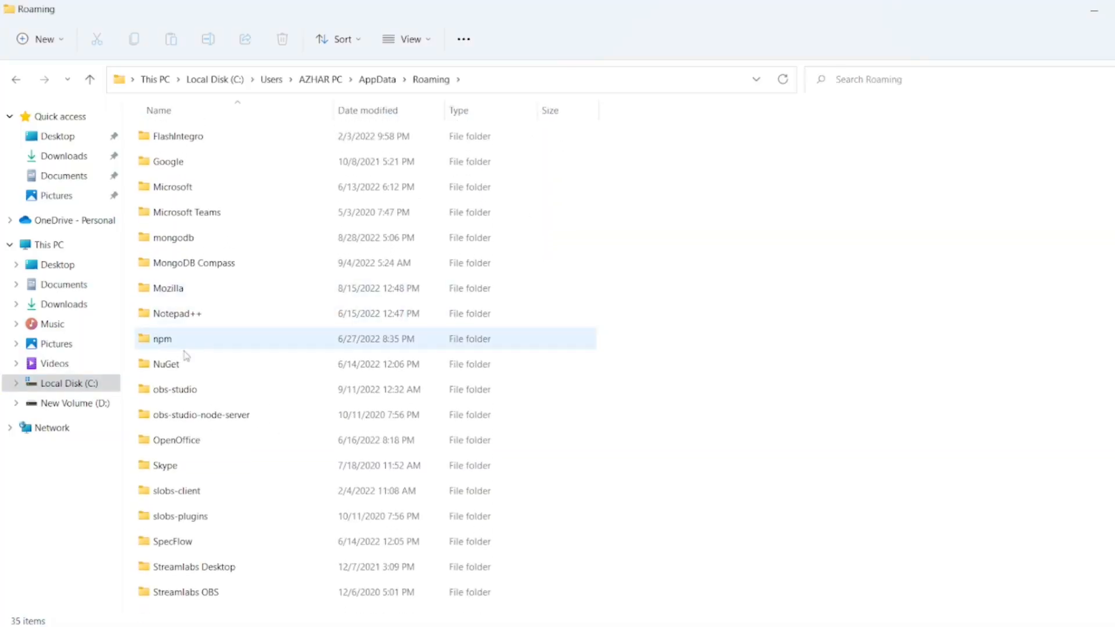
{"action": "double_click", "coordinate": [163, 338]}
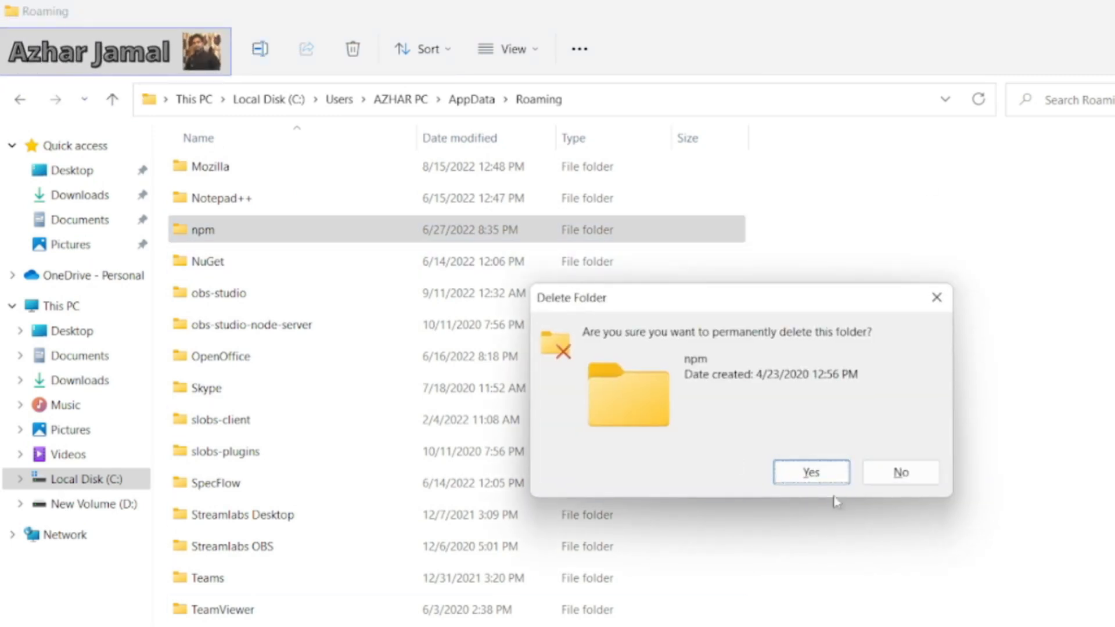
{"action": "left_click", "coordinate": [810, 473]}
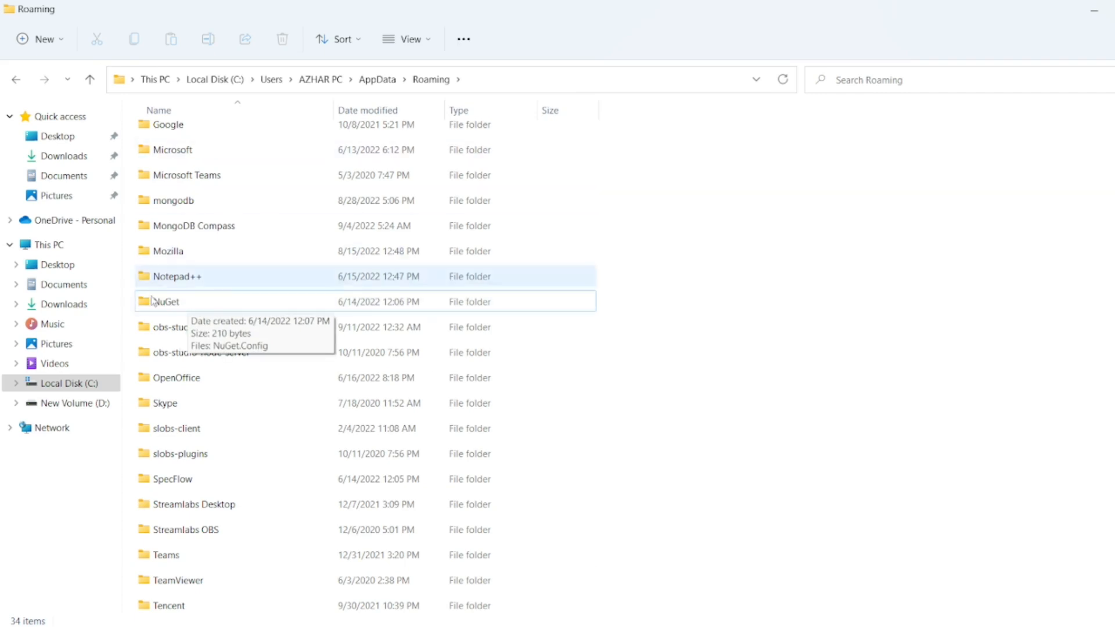
{"action": "left_click", "coordinate": [166, 301]}
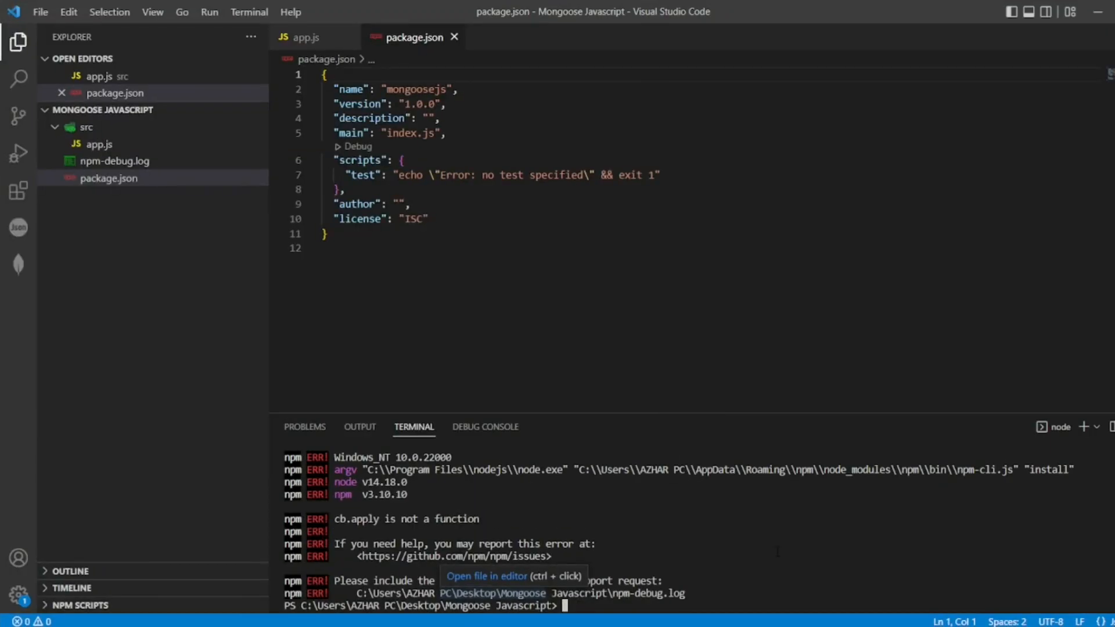
Run 'npm cache clear --force' then 'npm install' in the VS Code terminal
{"action": "type", "text": "npm cache clear --force"}
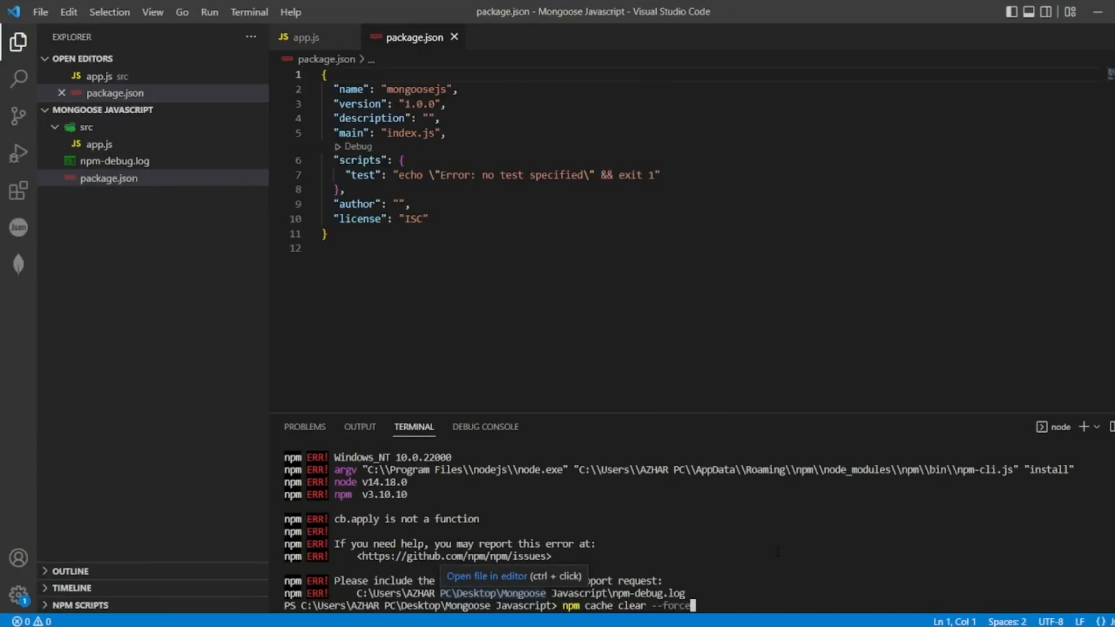
{"action": "mouse_move", "coordinate": [958, 510]}
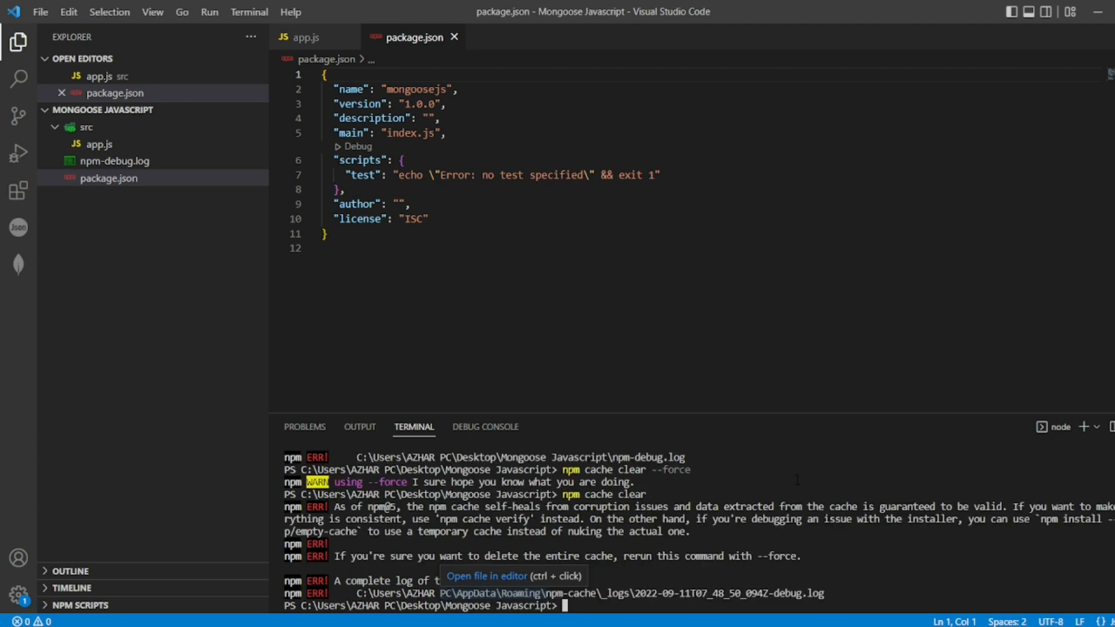
{"action": "type", "text": "npm cache clea"}
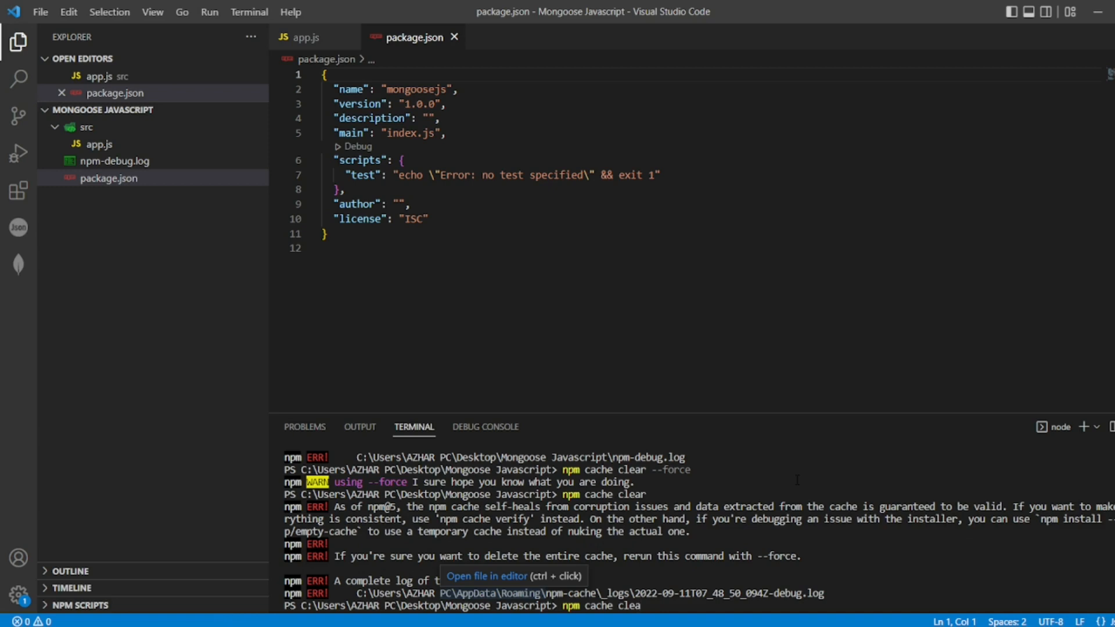
{"action": "type", "text": "npm in"}
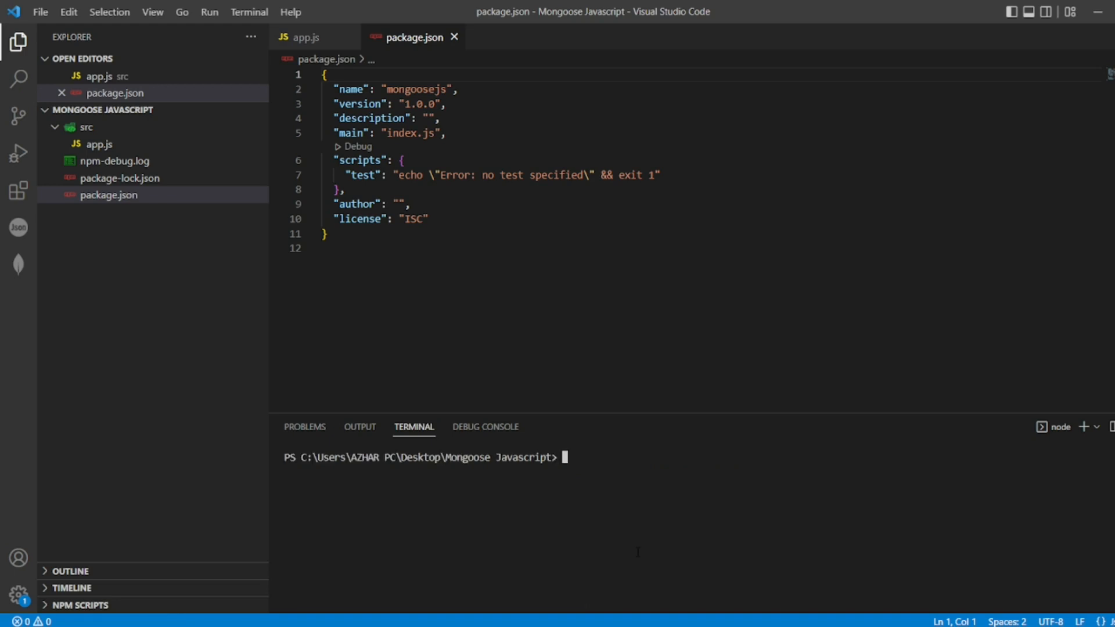
{"action": "type", "text": "npm insta"}
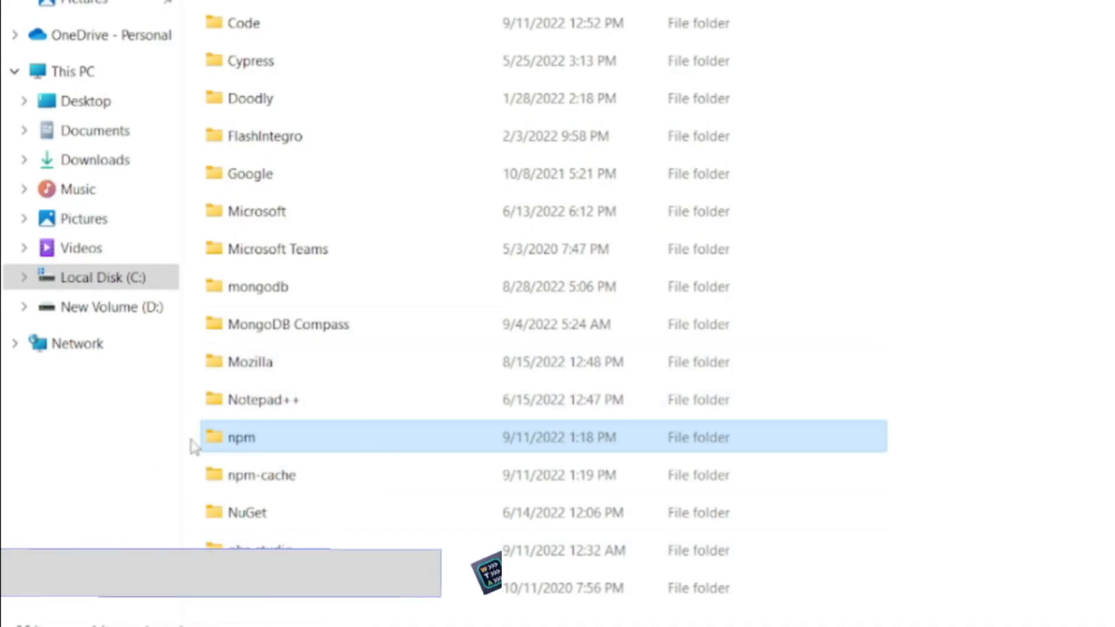
{"action": "mouse_move", "coordinate": [395, 506]}
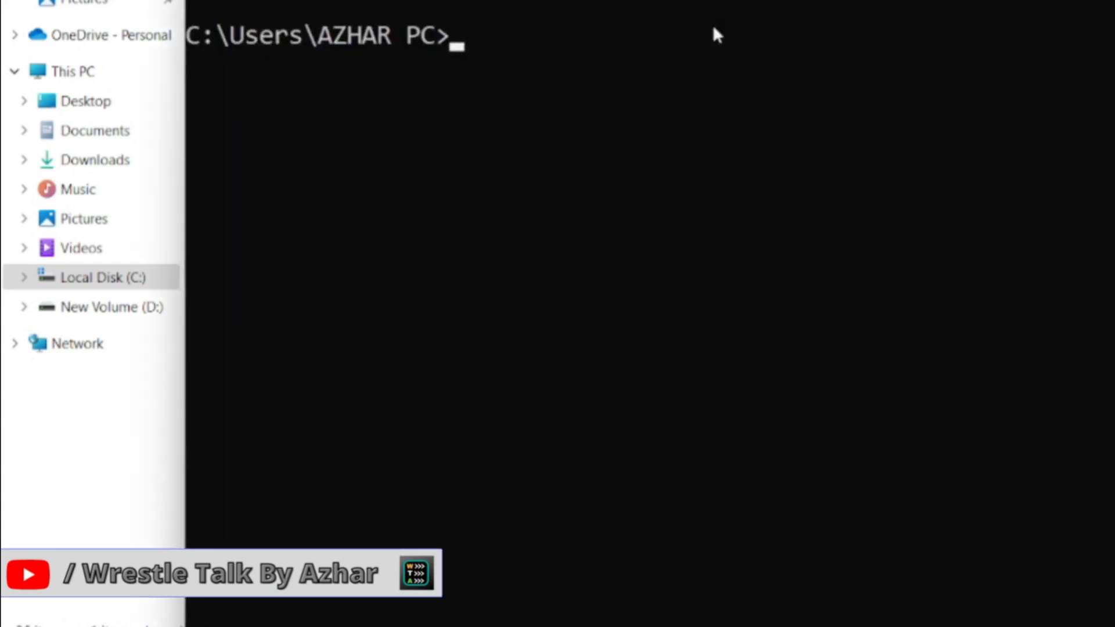
Enter 'npm install' at the home-directory prompt in Command Prompt
{"action": "type", "text": "npm"}
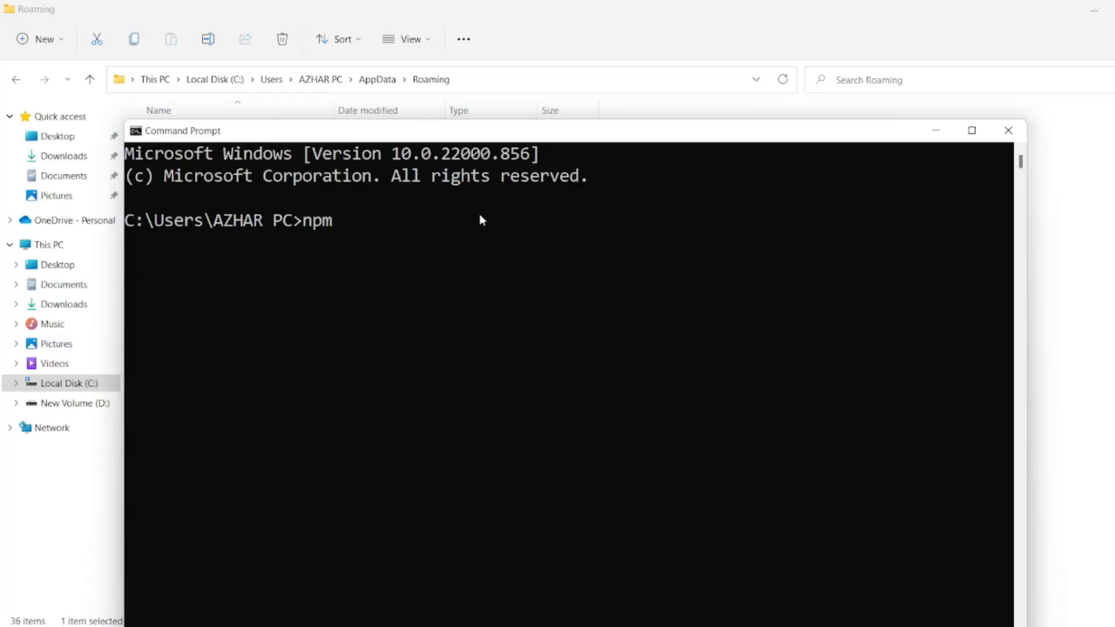
{"action": "type", "text": "install"}
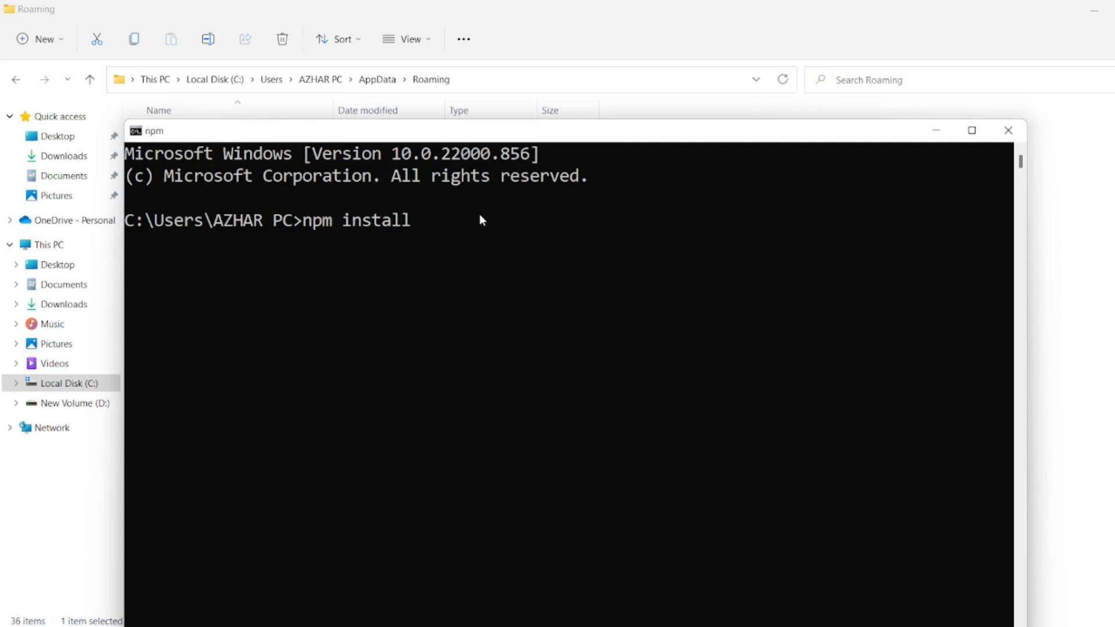